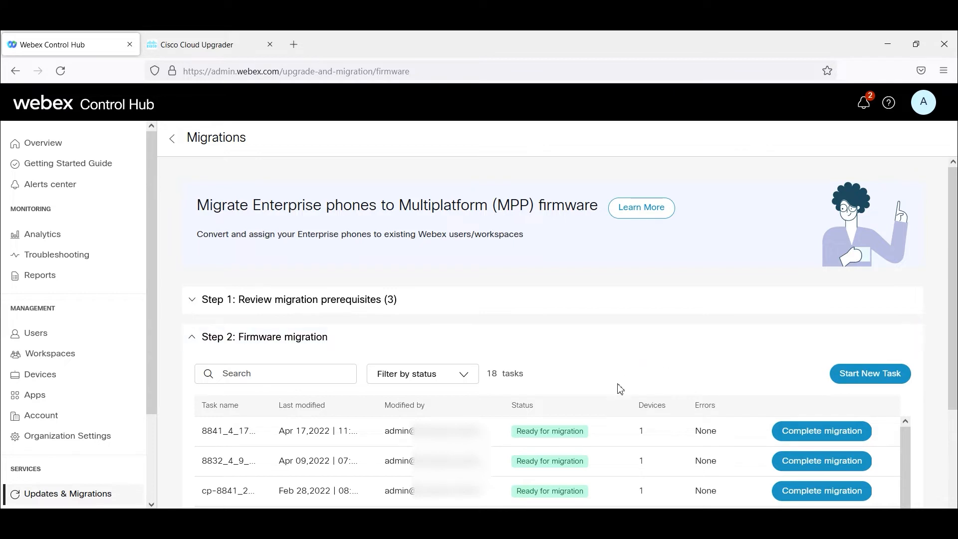
mouse_move(596, 496)
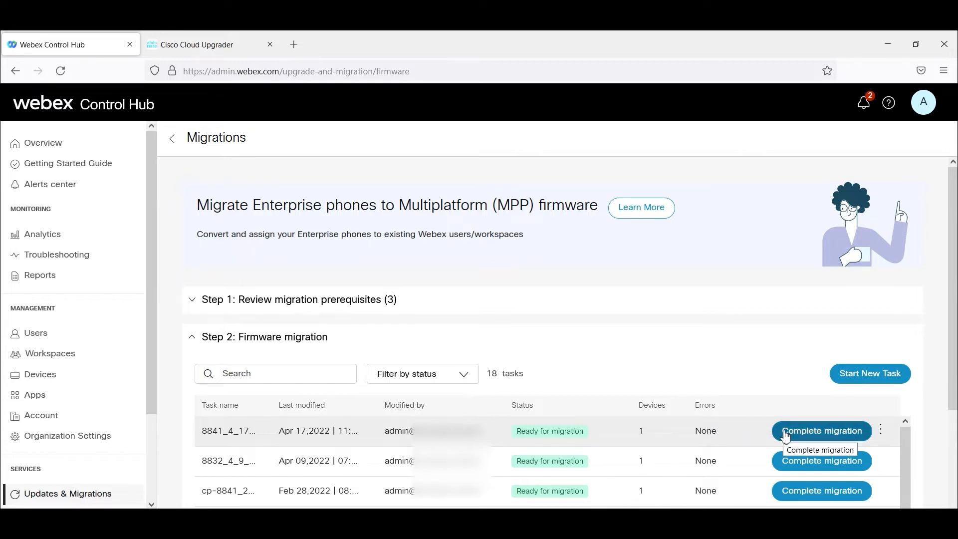
mouse_move(747, 438)
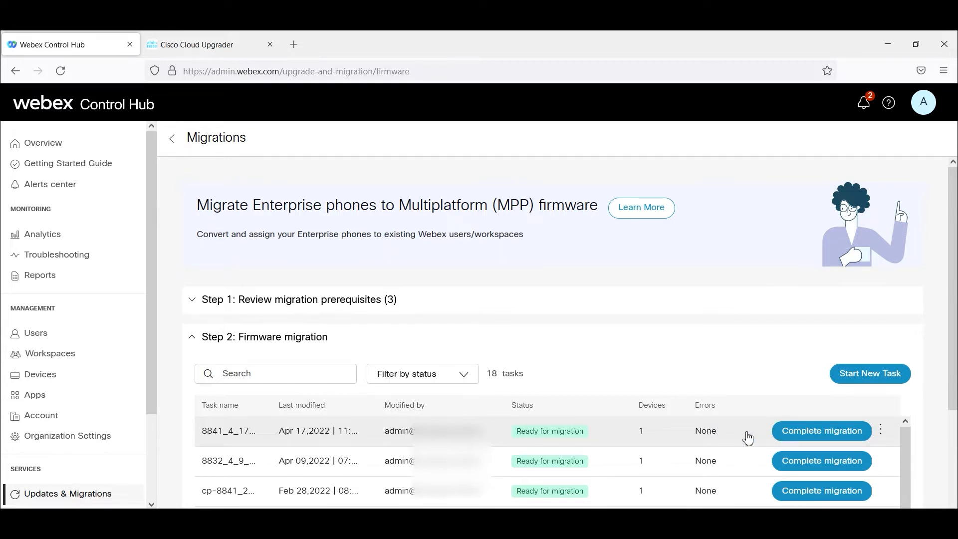
mouse_move(747, 438)
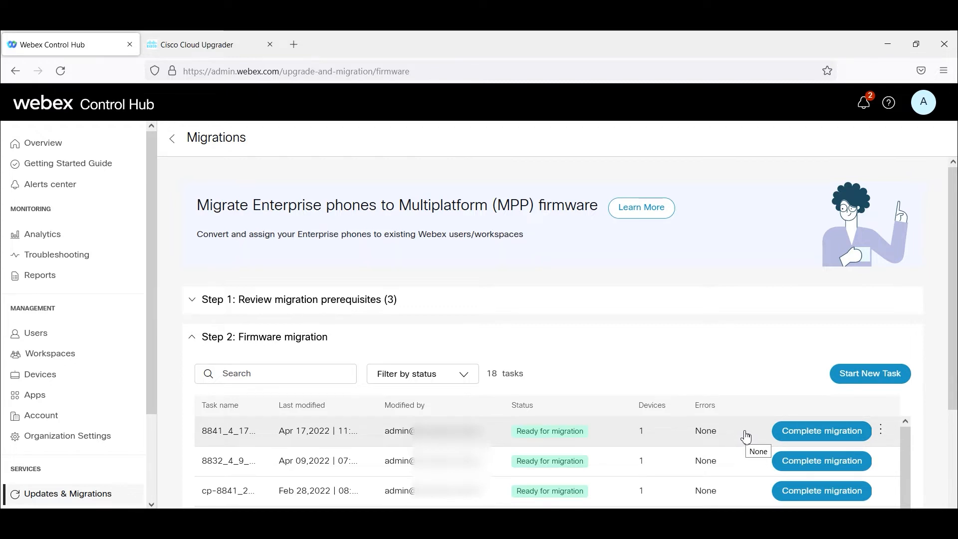
mouse_move(743, 433)
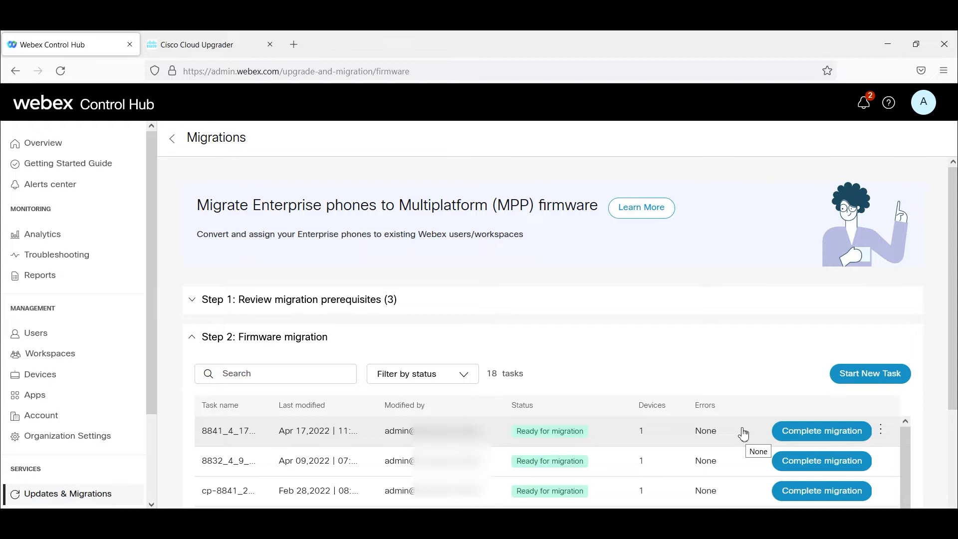
mouse_move(742, 434)
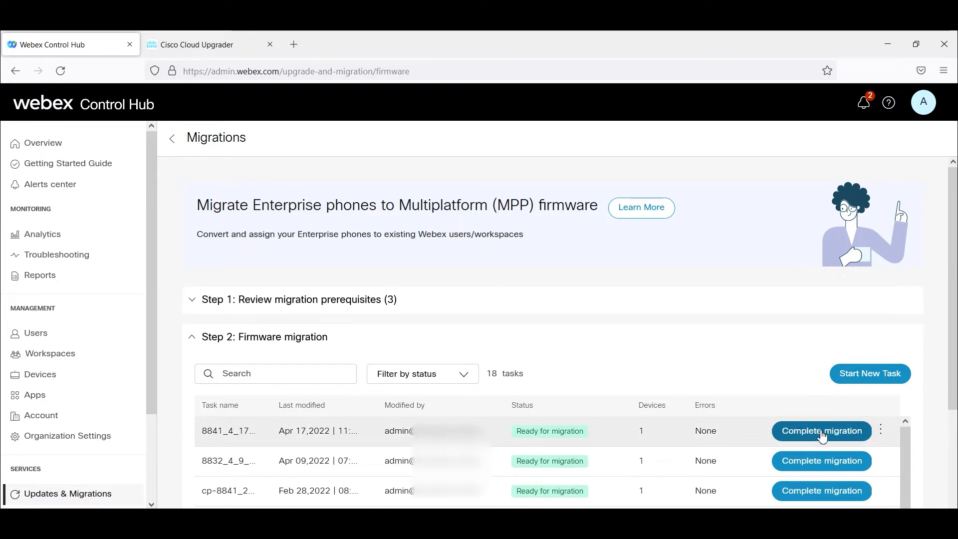
Open Complete migration on the first ready task to see its five steps and file download.
click(822, 431)
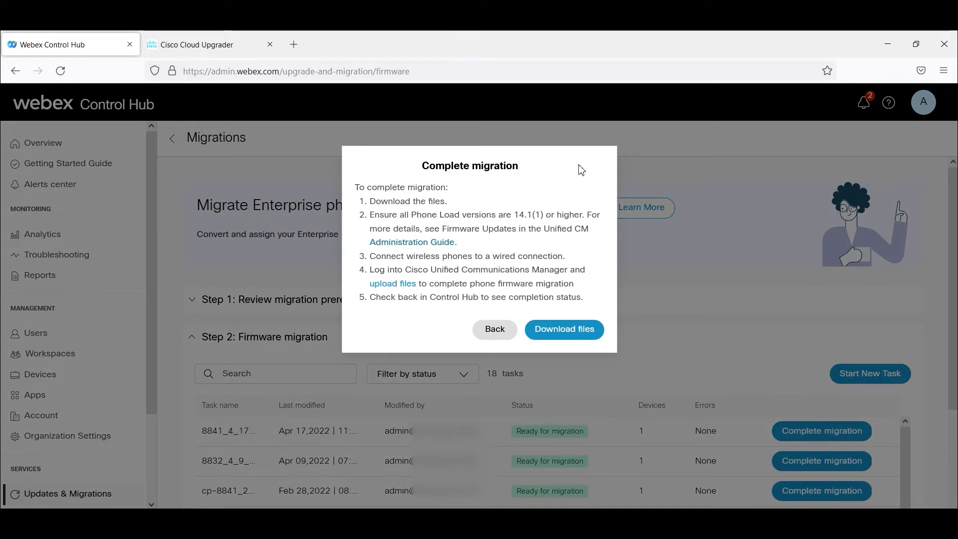
mouse_move(351, 250)
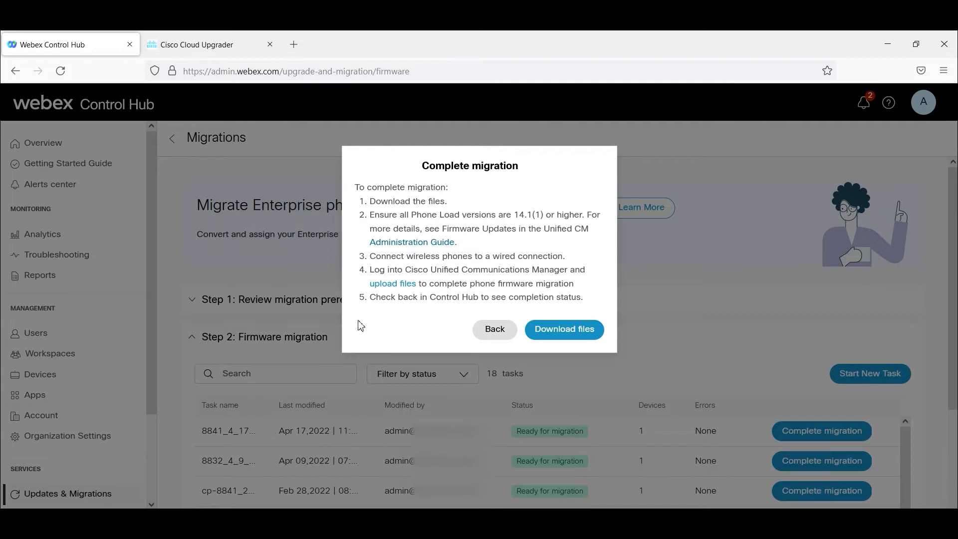
mouse_move(368, 327)
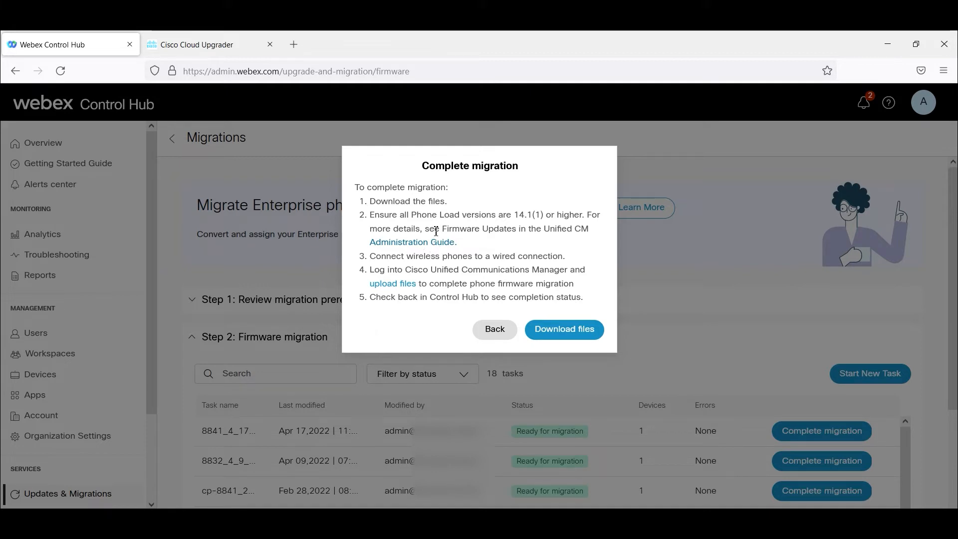
mouse_move(396, 226)
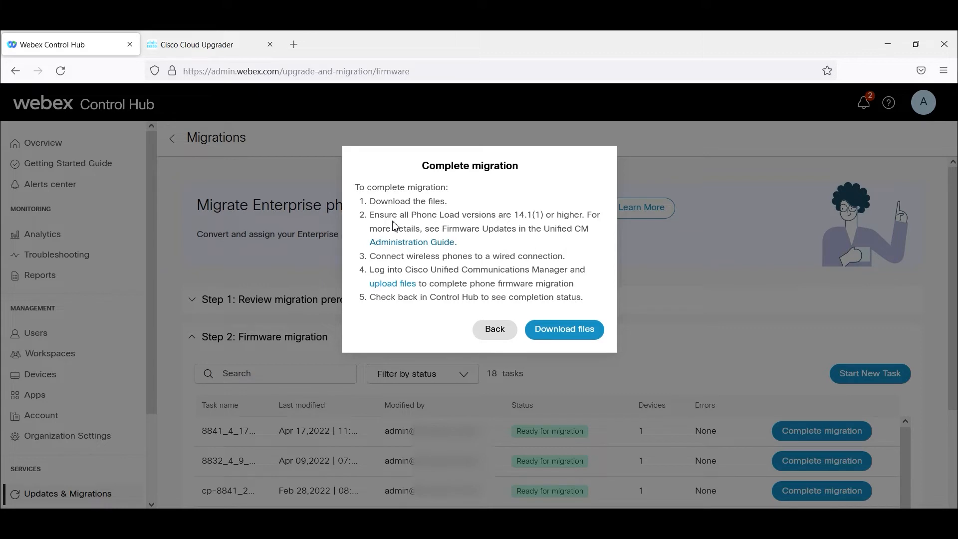
mouse_move(405, 295)
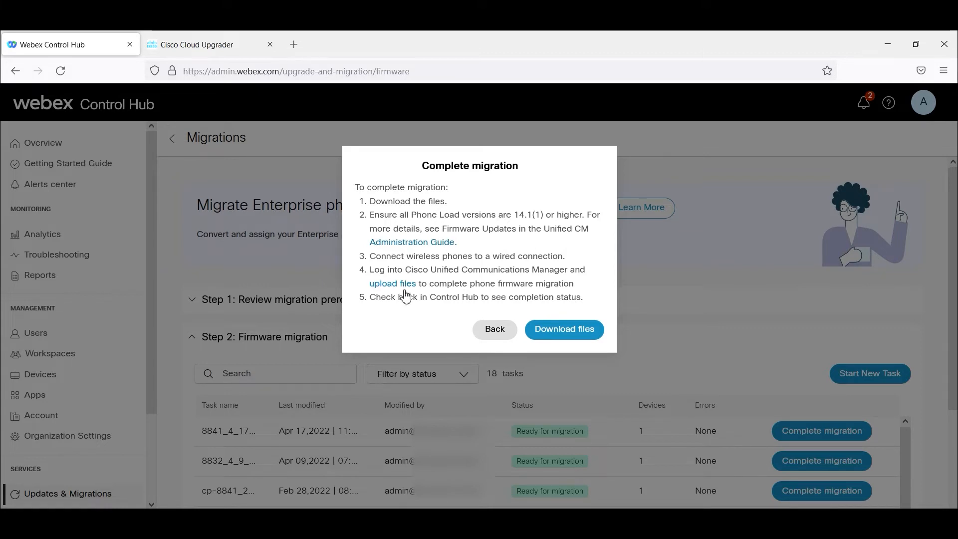
mouse_move(564, 329)
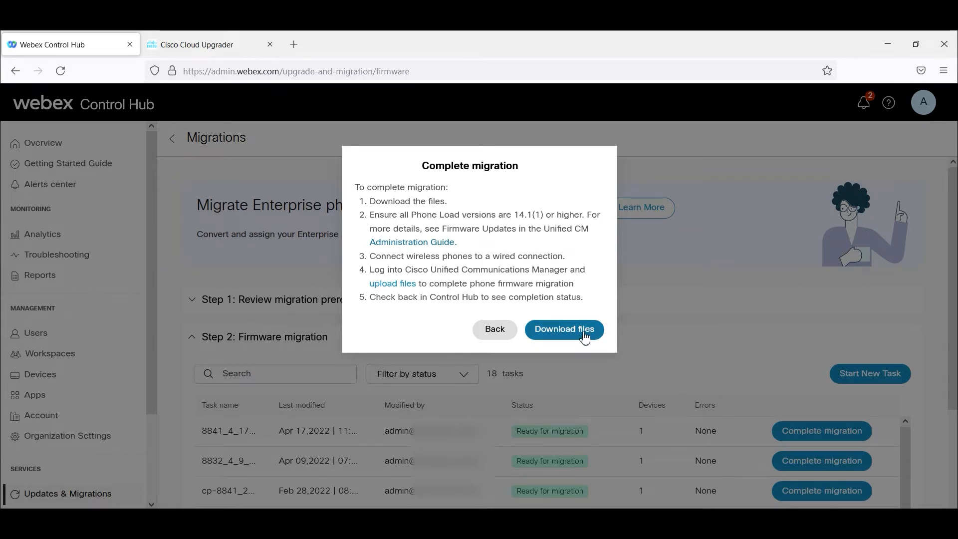
mouse_move(578, 346)
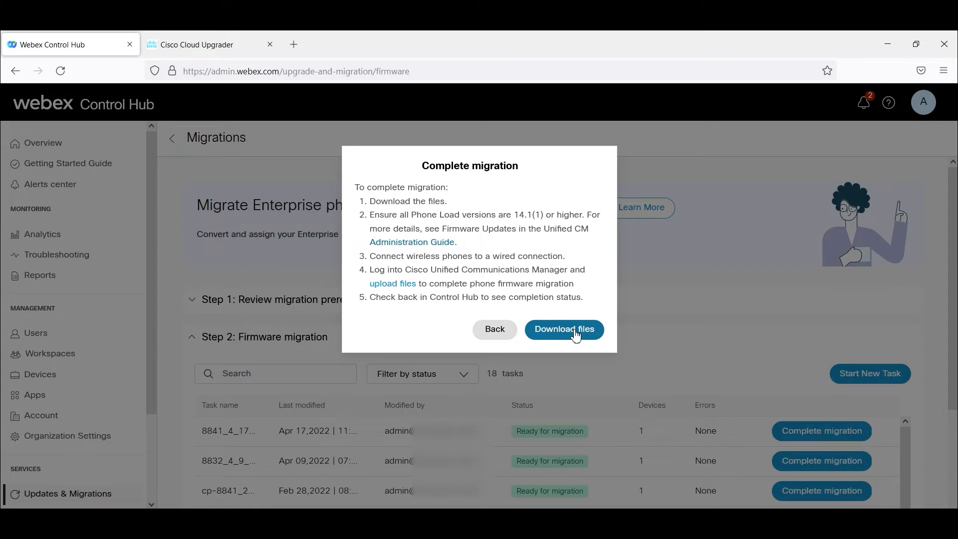
Switch to Cloud Upgrader's Run Migration guide for the Upload/Download Files and Update Phones steps.
click(197, 45)
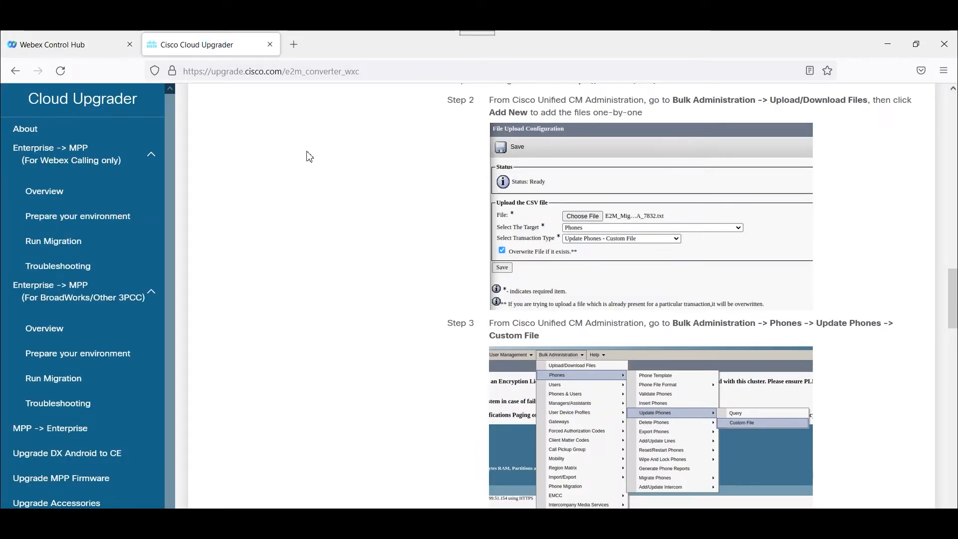
mouse_move(157, 119)
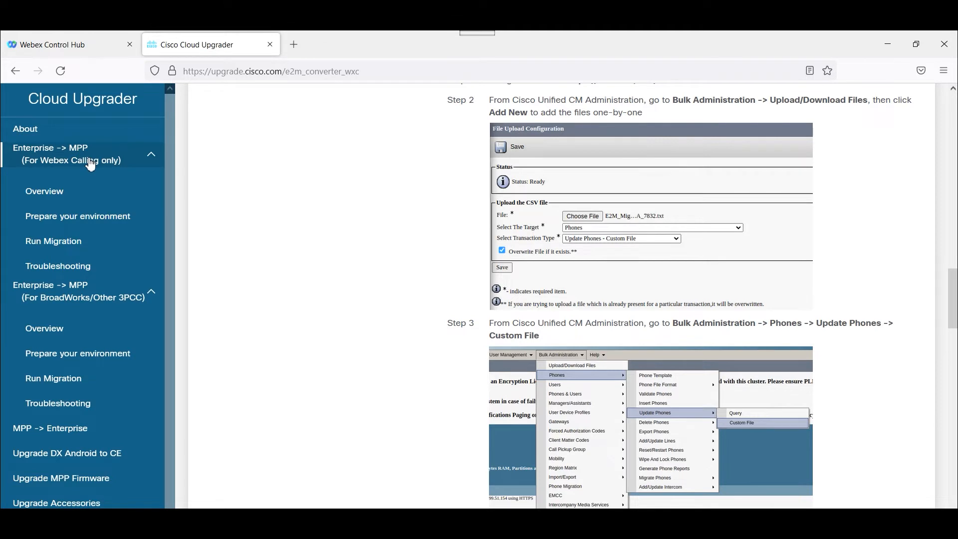
mouse_move(473, 119)
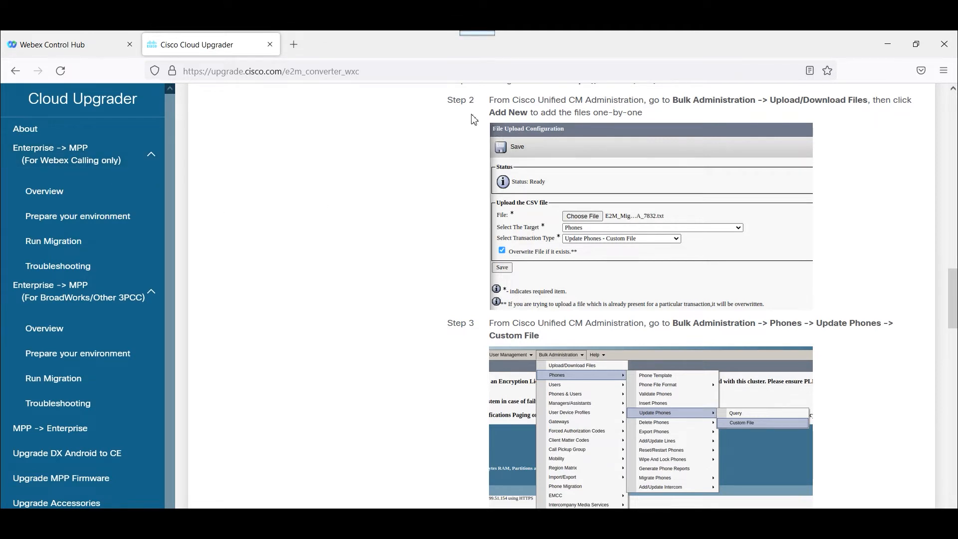
mouse_move(530, 111)
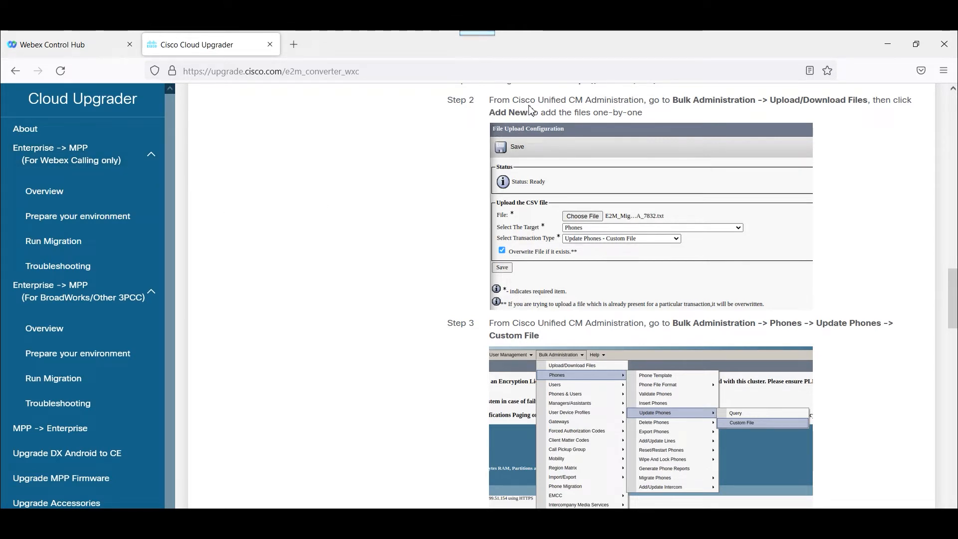
mouse_move(627, 111)
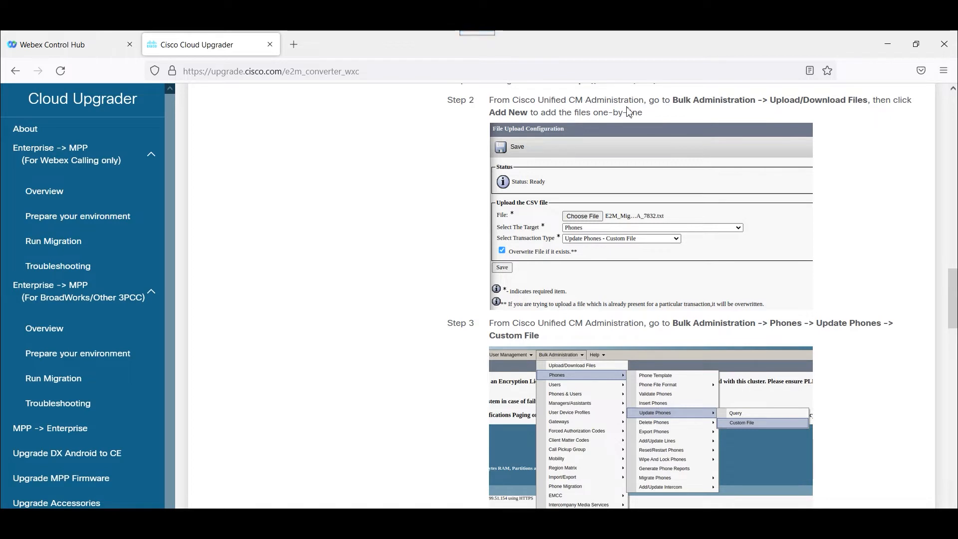
mouse_move(787, 105)
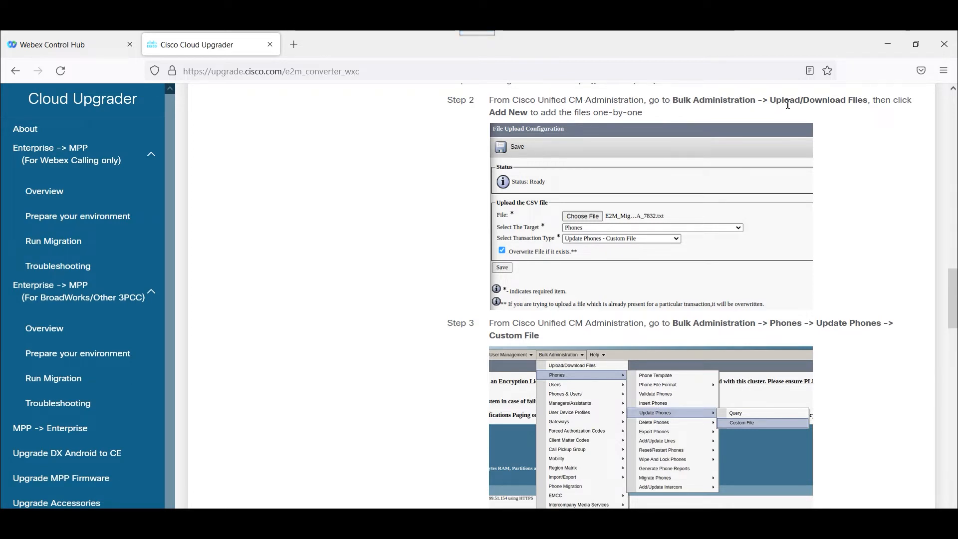
mouse_move(880, 100)
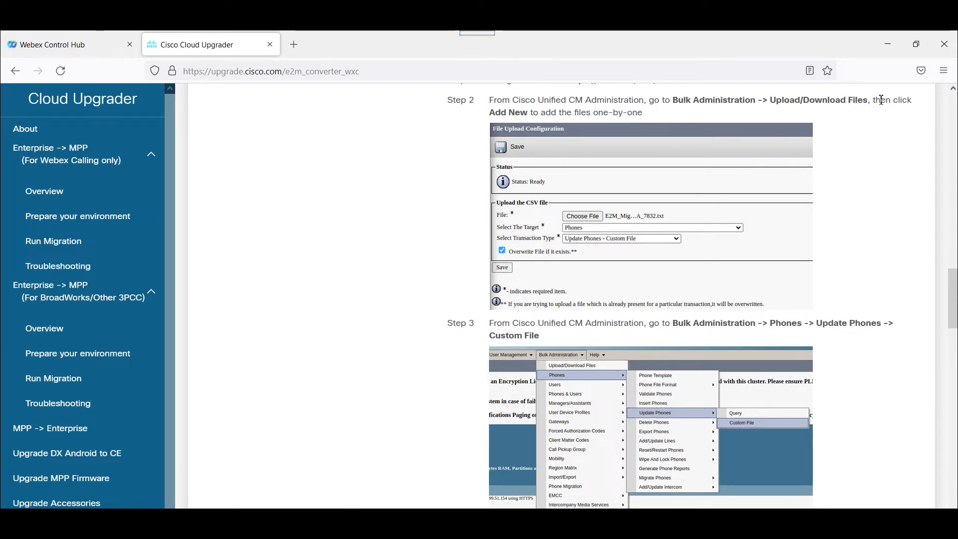
mouse_move(623, 220)
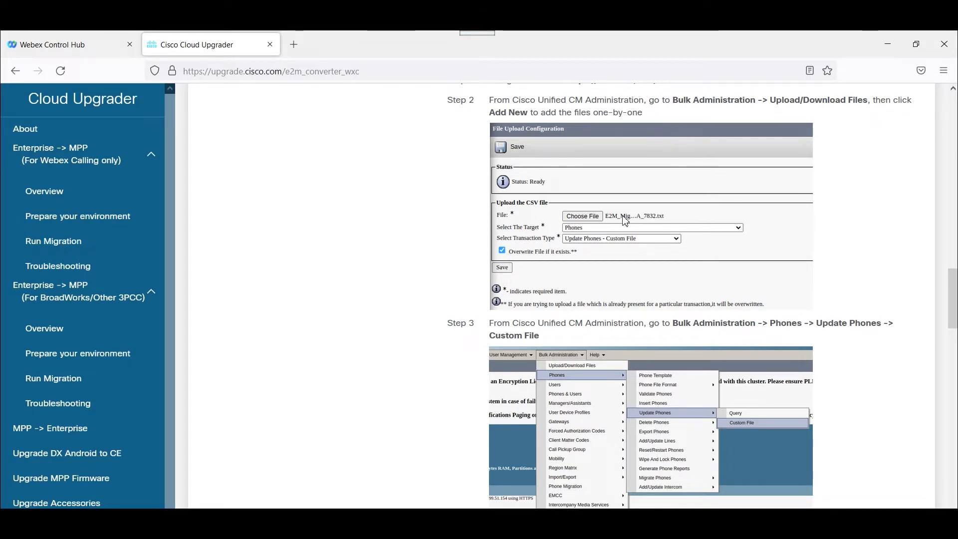
mouse_move(581, 221)
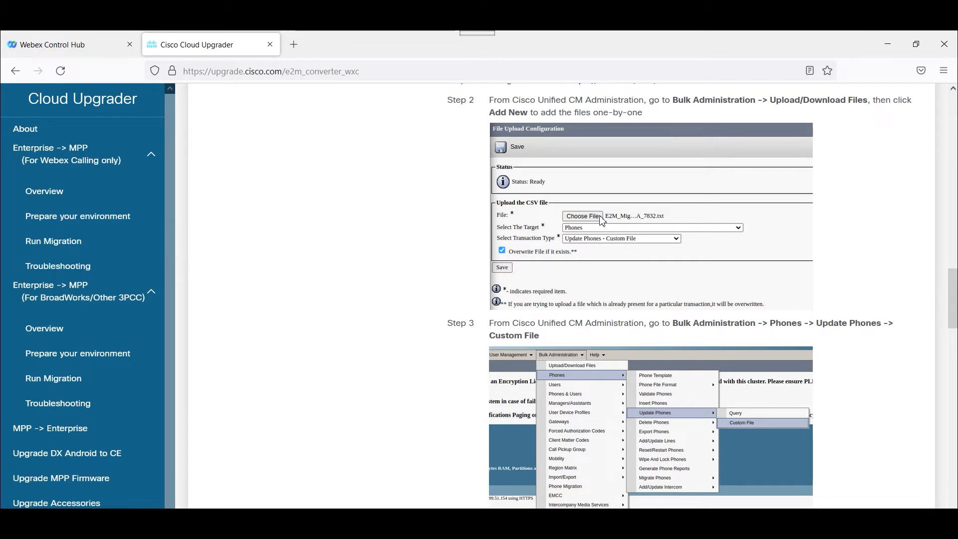
mouse_move(843, 216)
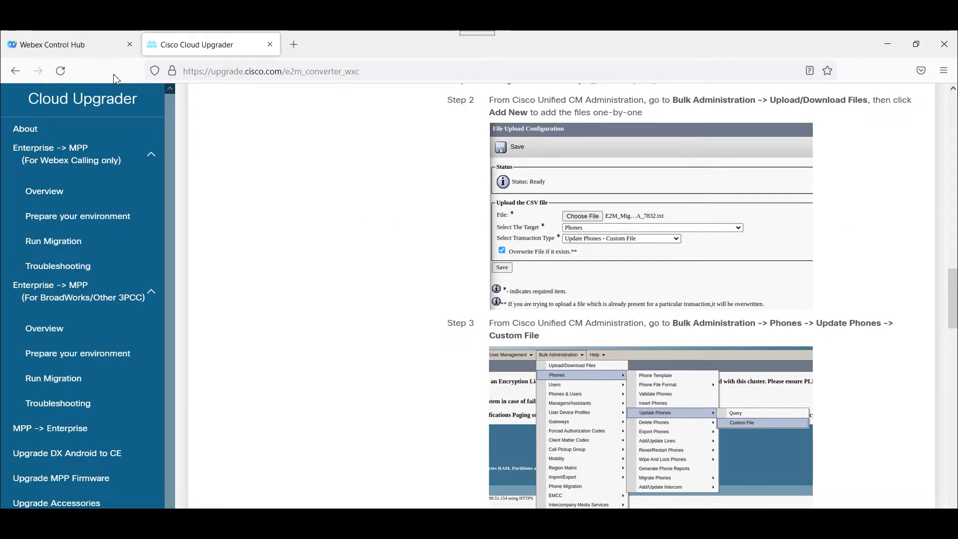
Return to the Control Hub tab showing the first task's Complete migration dialog.
click(58, 45)
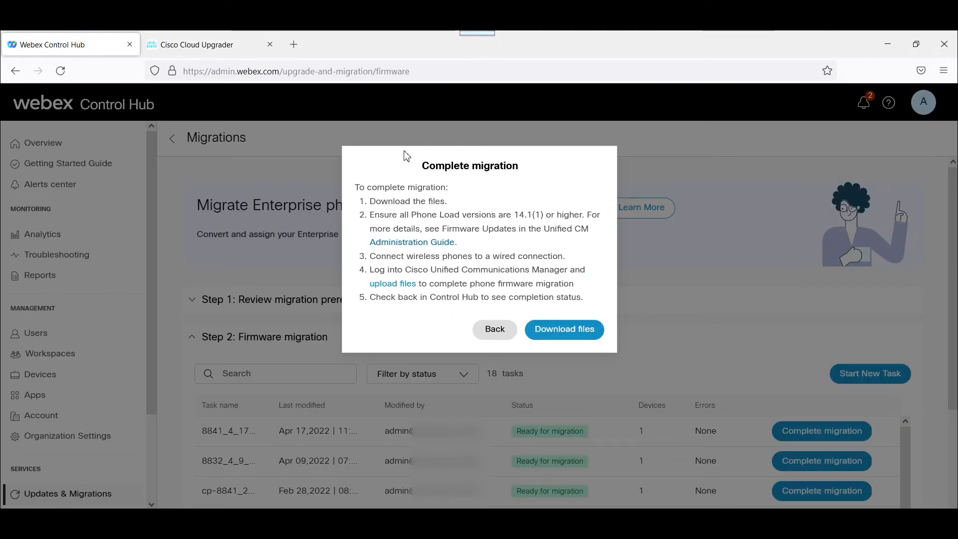
mouse_move(659, 357)
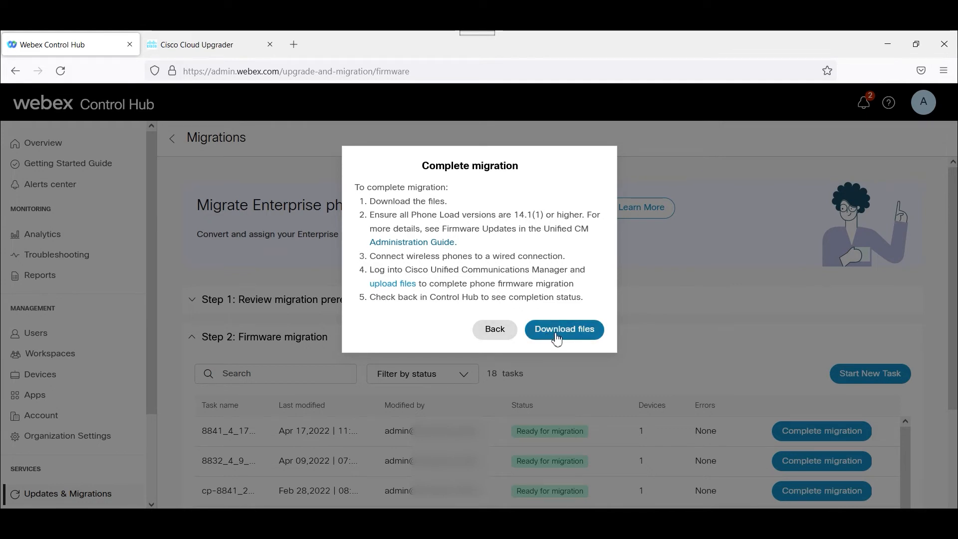
mouse_move(504, 334)
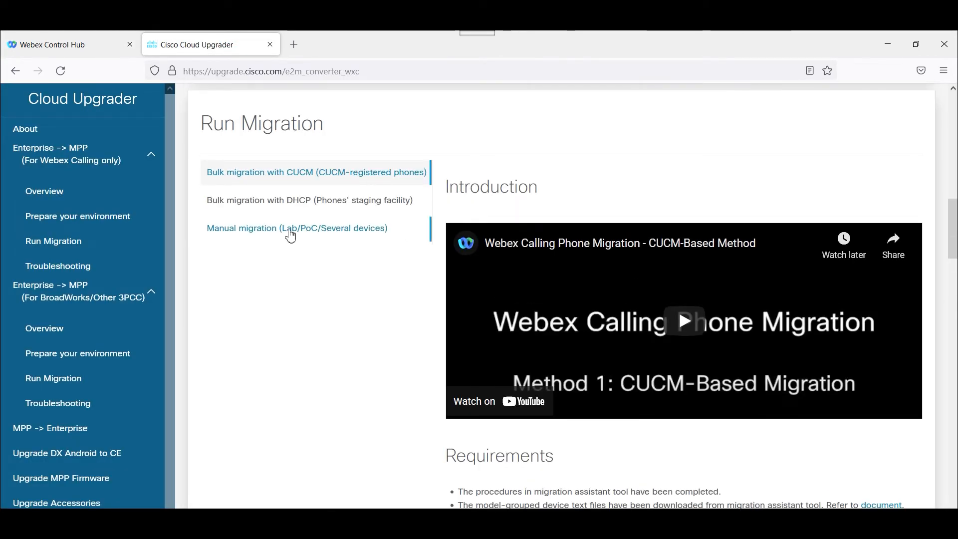
Show the Manual migration (Lab/PoC/Several devices) method and scroll to its firmware table and steps.
click(297, 228)
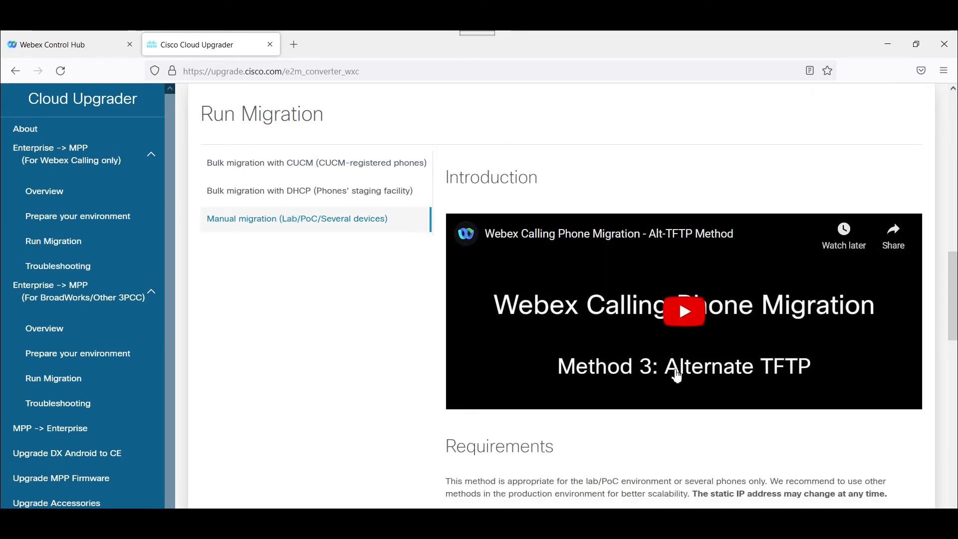
scroll(down, 3)
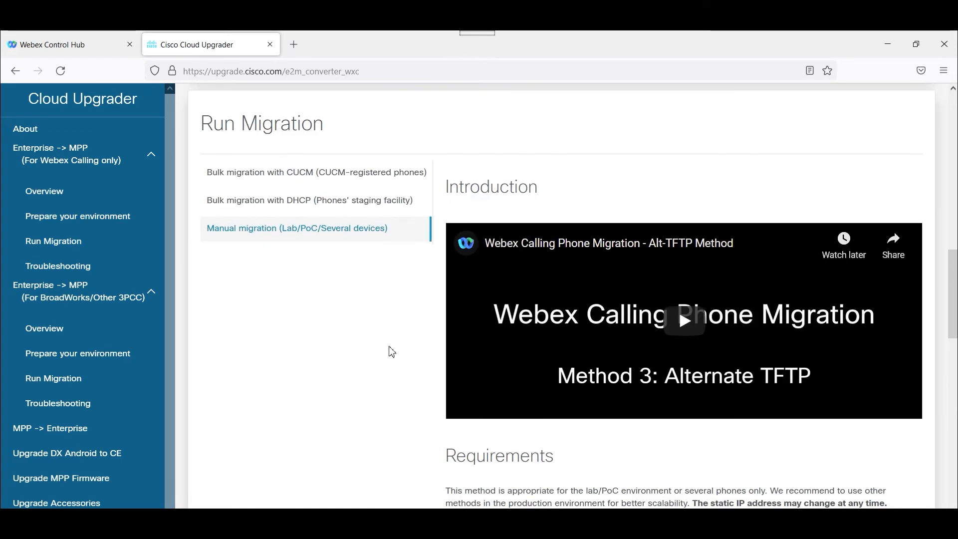
mouse_move(375, 334)
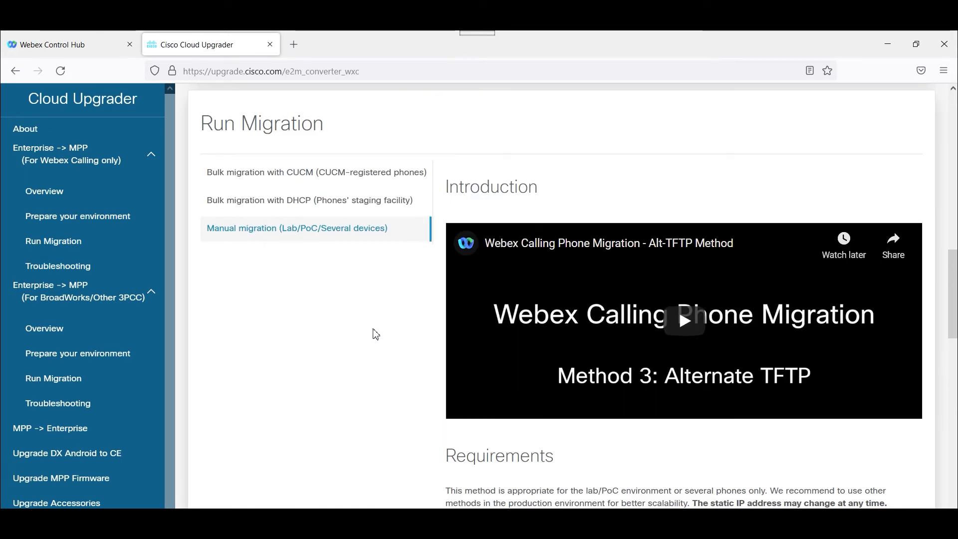
scroll(down, 3)
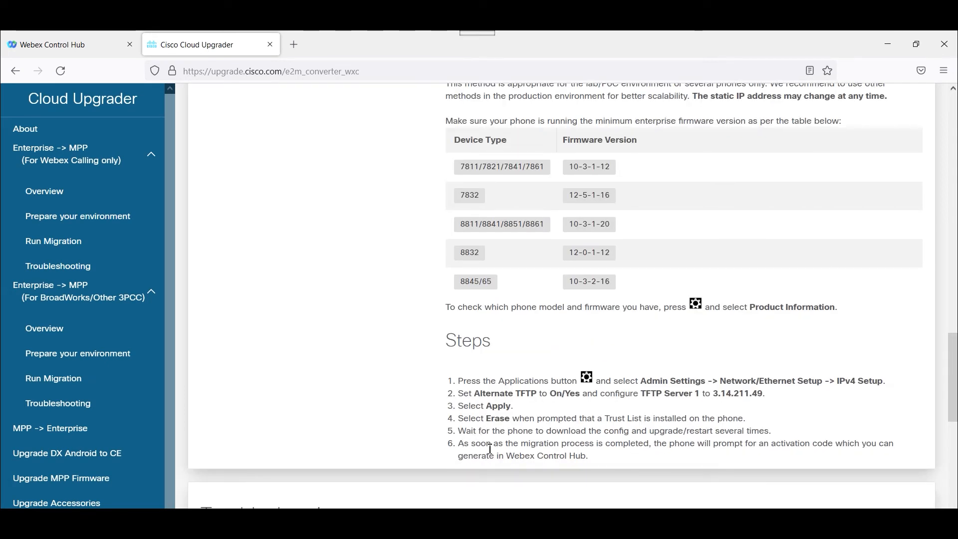
mouse_move(592, 449)
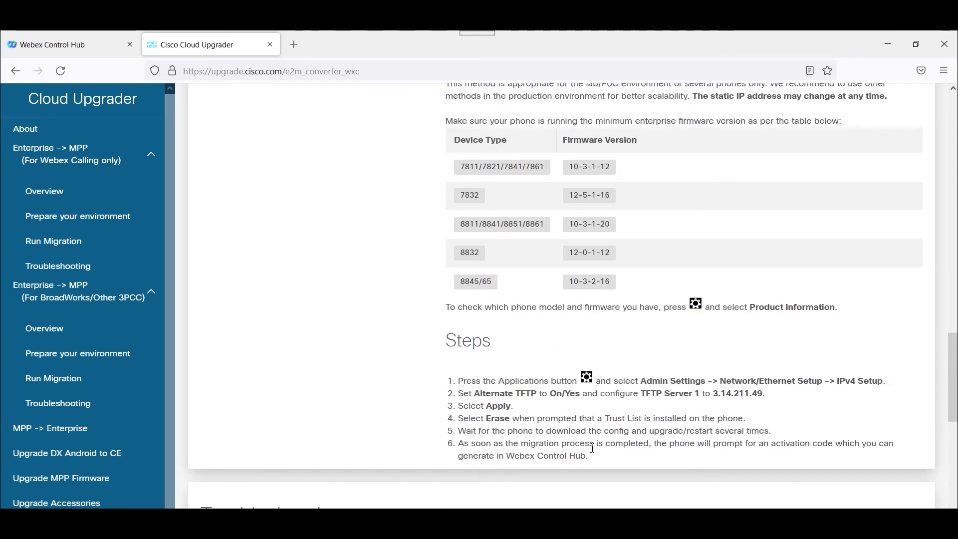
mouse_move(691, 445)
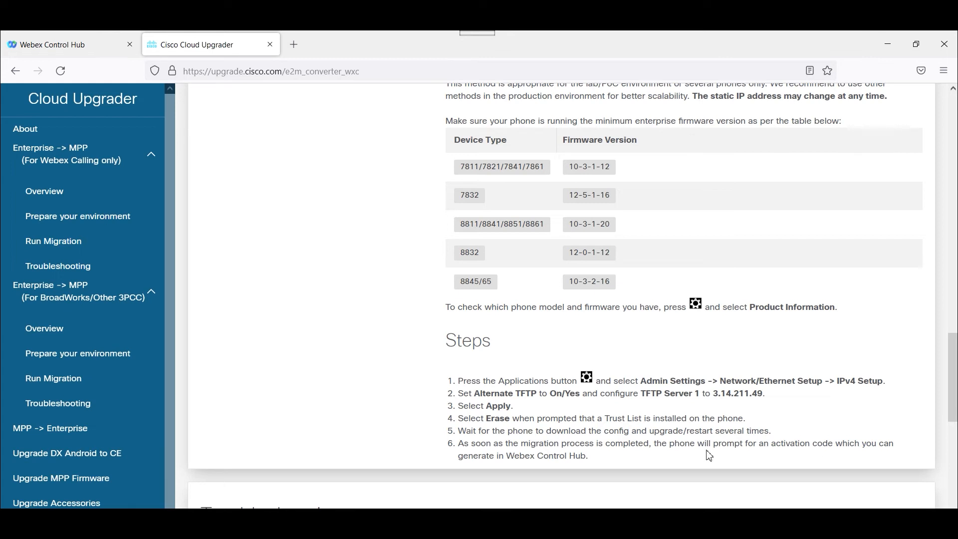
mouse_move(598, 460)
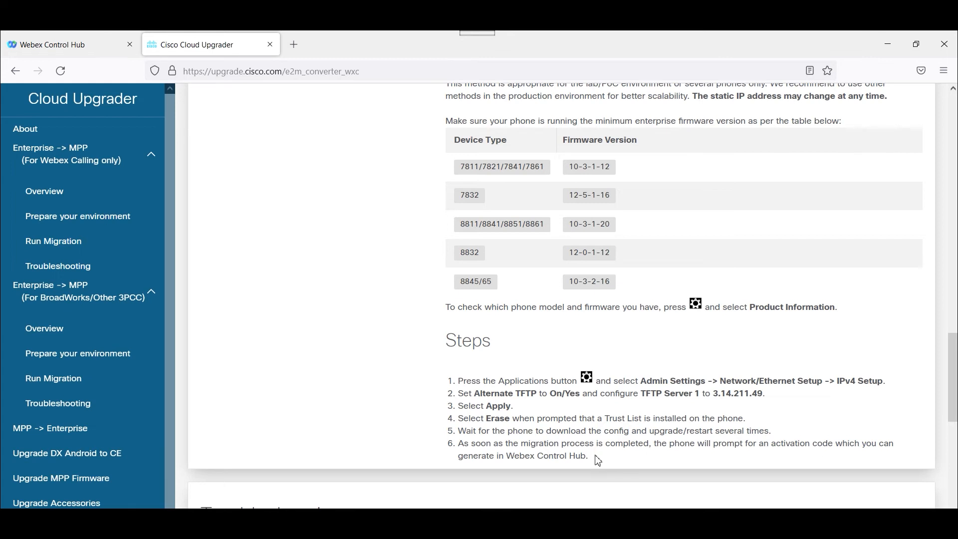